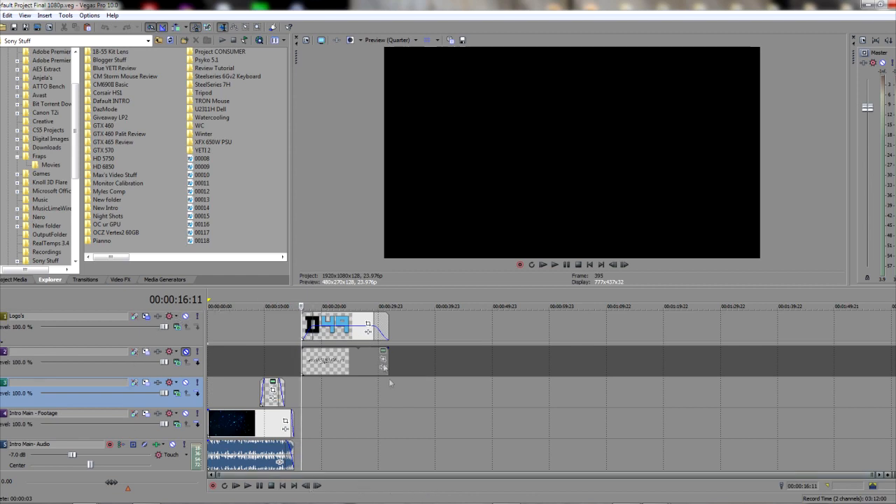
pyautogui.moveTo(245, 402)
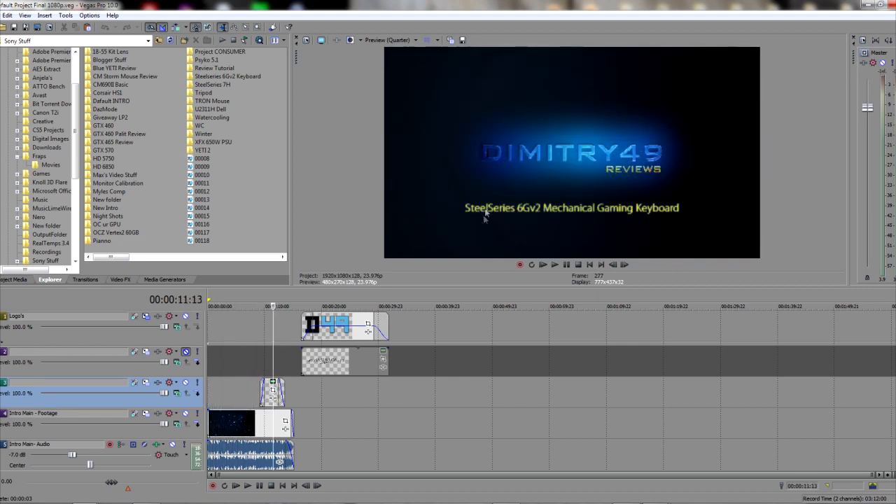
pyautogui.moveTo(643, 201)
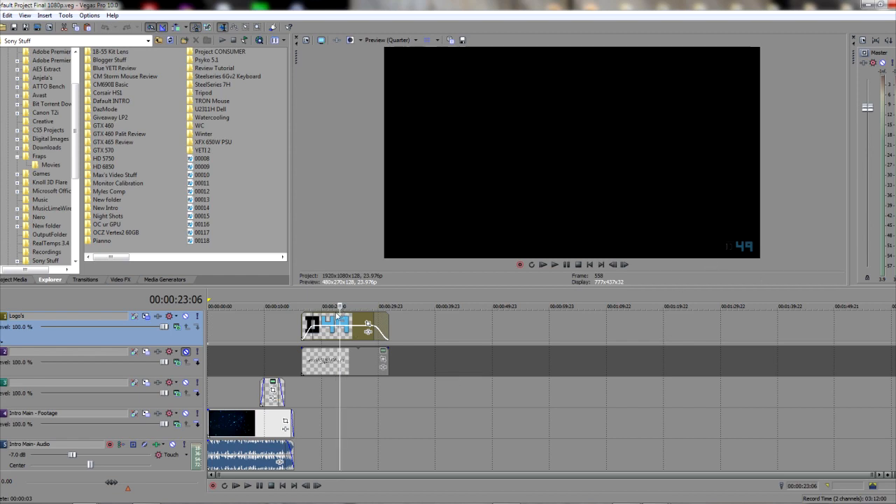
pyautogui.moveTo(464, 291)
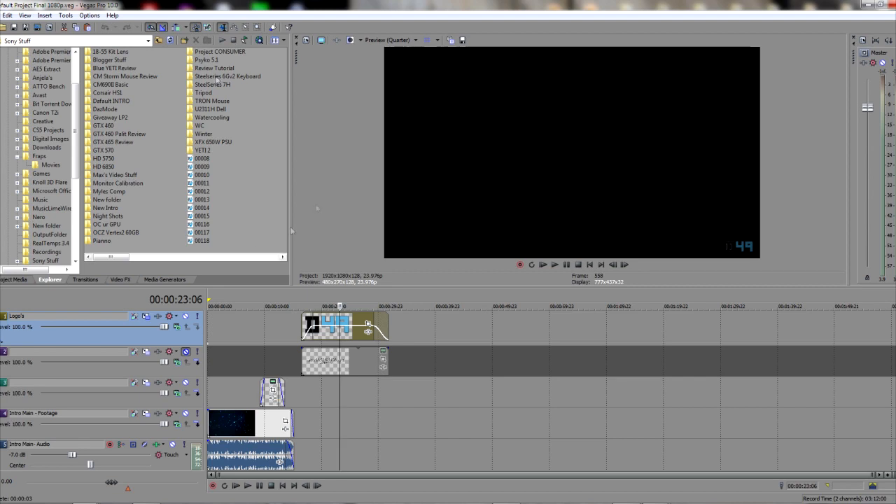
pyautogui.moveTo(256, 99)
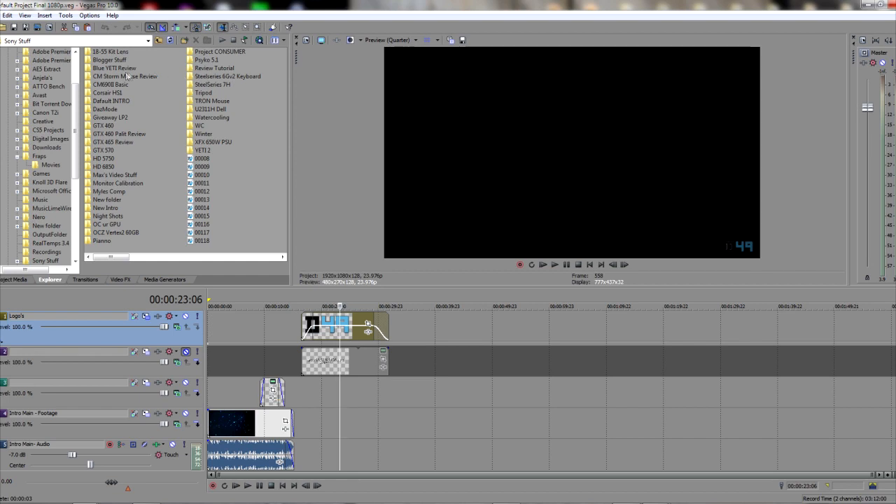
pyautogui.moveTo(249, 82)
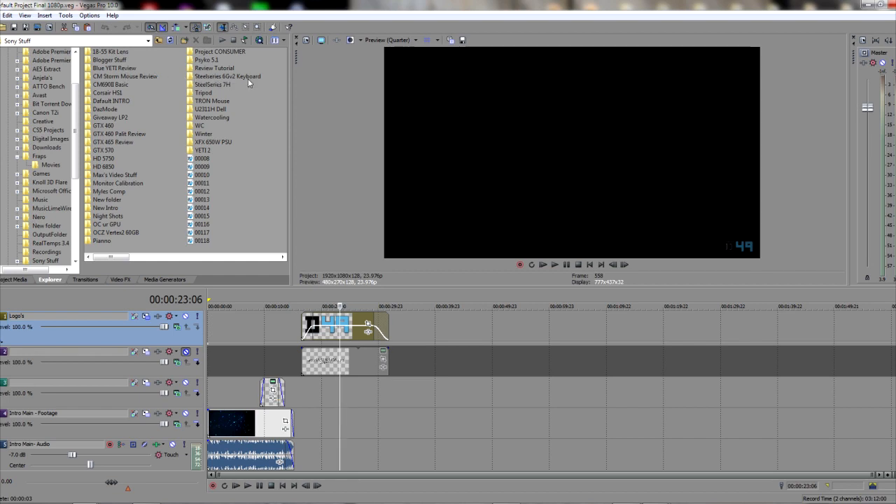
# Open the Steelseries 6Gv2 Keyboard folder in the Explorer tab to show its IMG and MVI files.
pyautogui.click(227, 75)
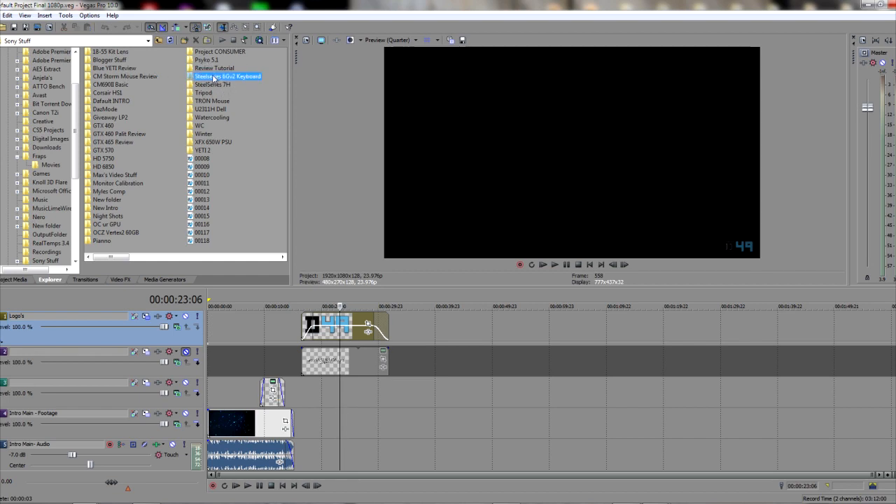
pyautogui.doubleClick(226, 75)
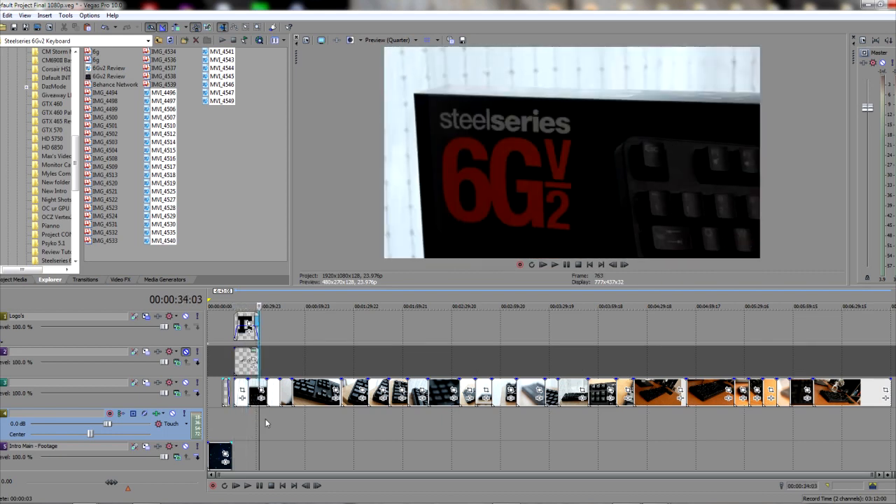
# Scrub the timeline to about 1:34 to preview the arrow and number key close-up.
pyautogui.click(361, 306)
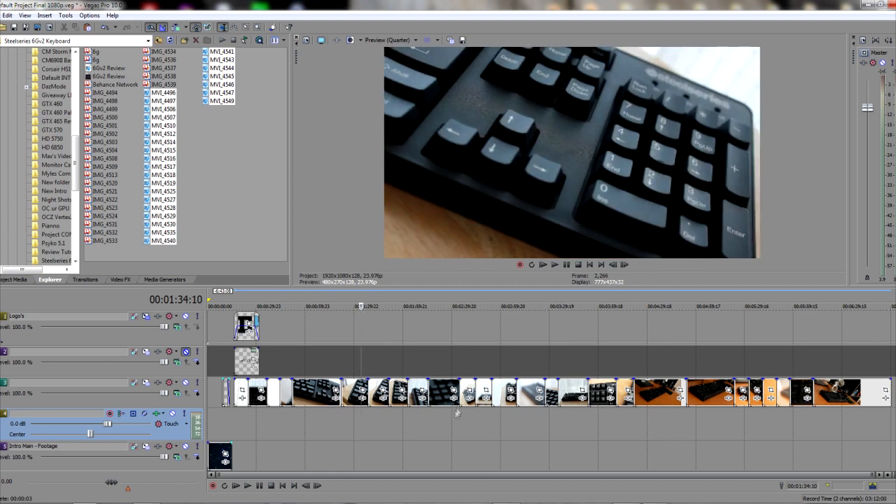
pyautogui.moveTo(324, 455)
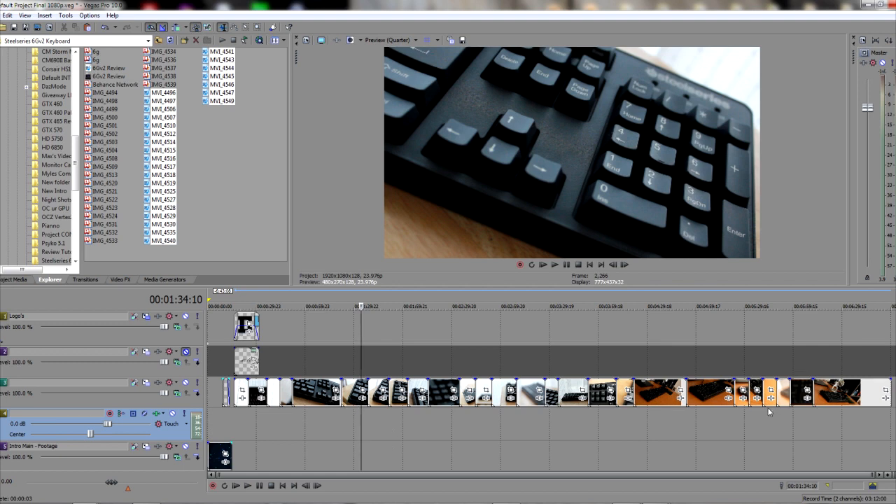
pyautogui.moveTo(539, 432)
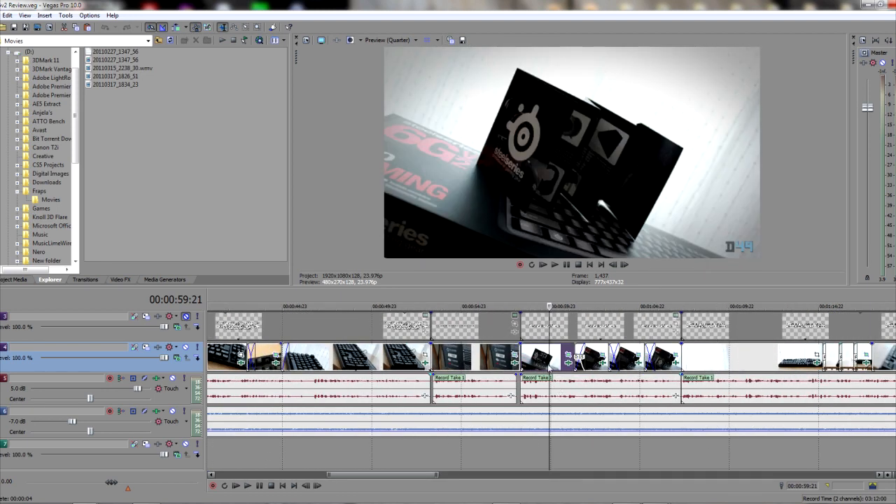
# Return to the Default Project Final 1080p timeline, showing the boxed keyboard at 0:20.
pyautogui.click(593, 306)
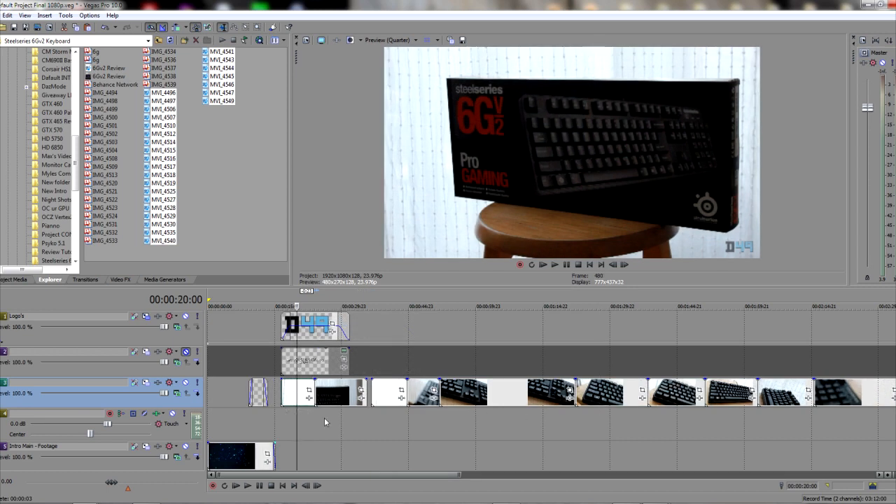
# Preview the intro overlay and keyboard clips, then show the Video FX list with Add Noise presets.
pyautogui.click(508, 392)
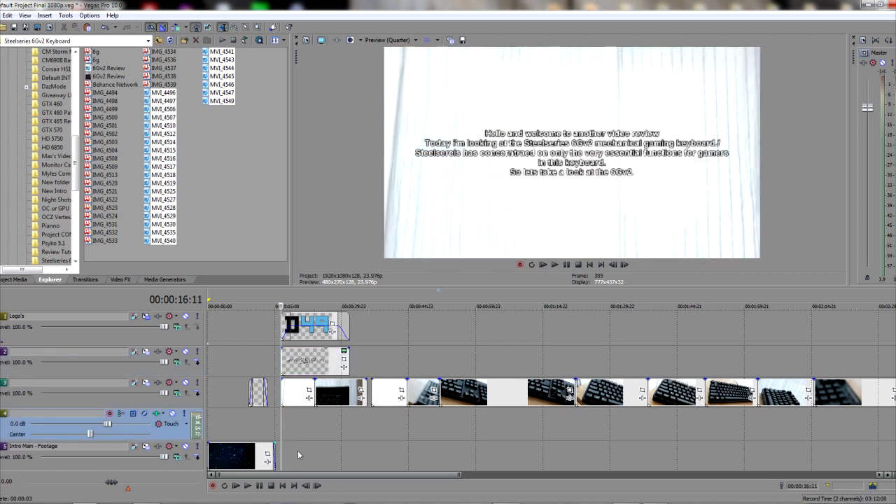
pyautogui.click(554, 264)
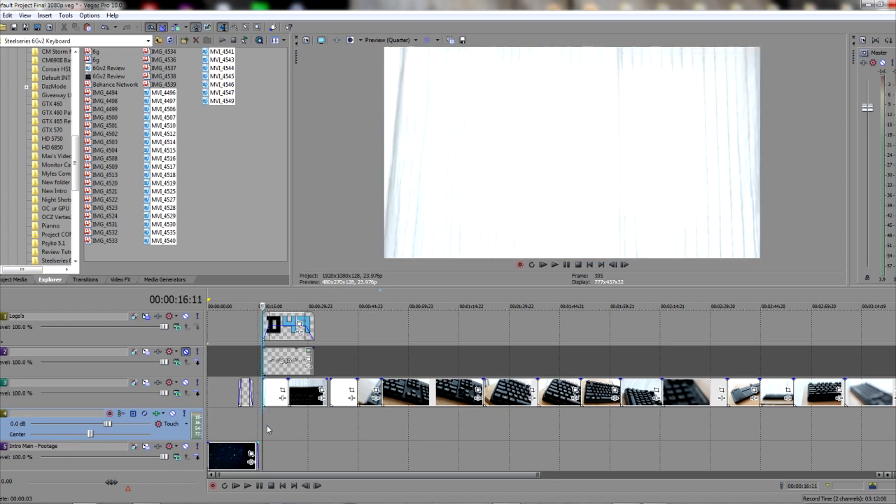
pyautogui.click(417, 306)
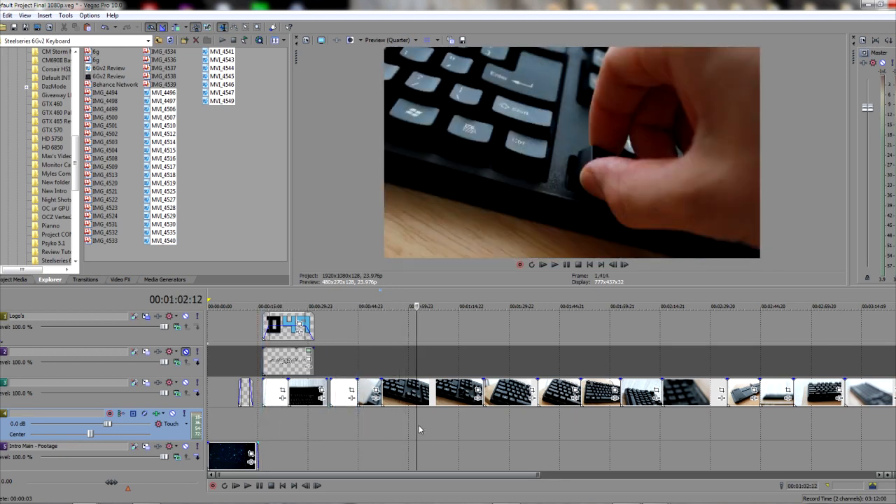
pyautogui.click(369, 306)
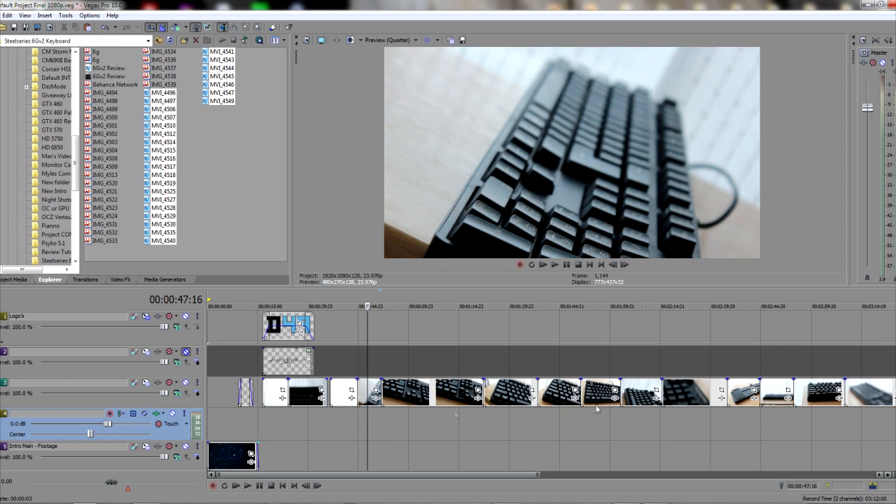
pyautogui.click(120, 279)
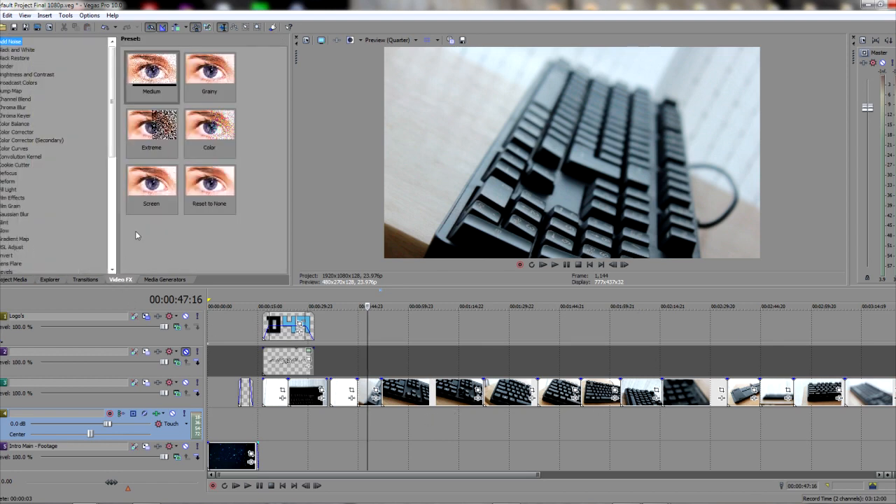
# Apply the Soft Contrast Warm Vignette5 preset to the keyboard clip at 47 seconds.
pyautogui.scroll(-3)
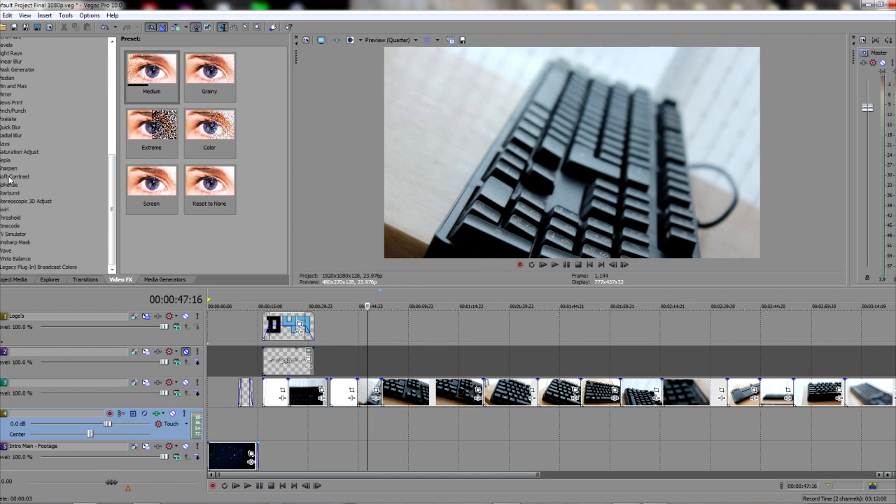
pyautogui.click(16, 176)
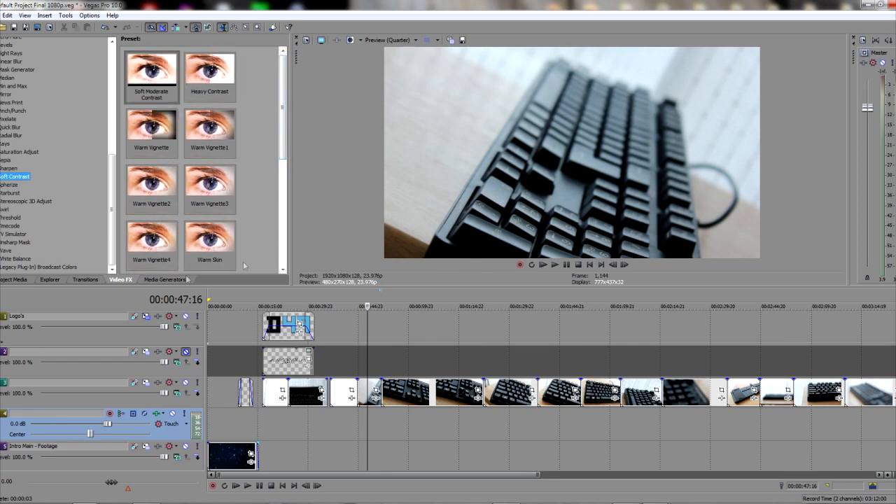
pyautogui.scroll(-3)
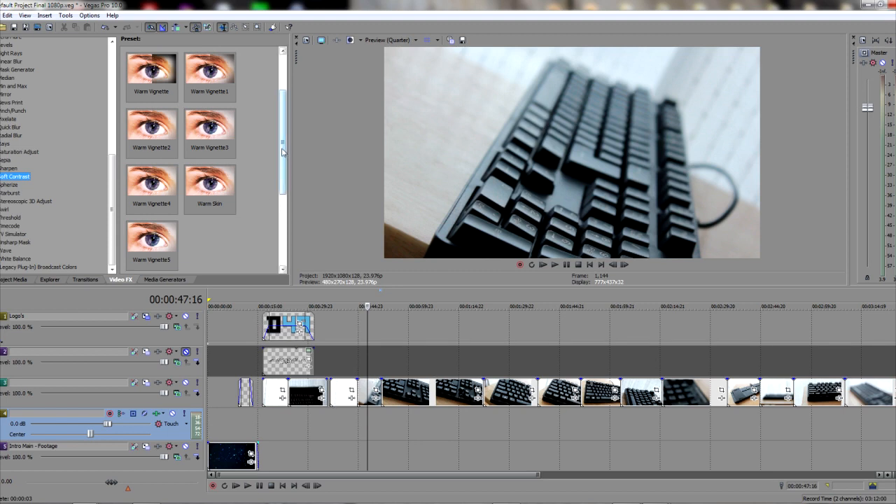
pyautogui.click(151, 242)
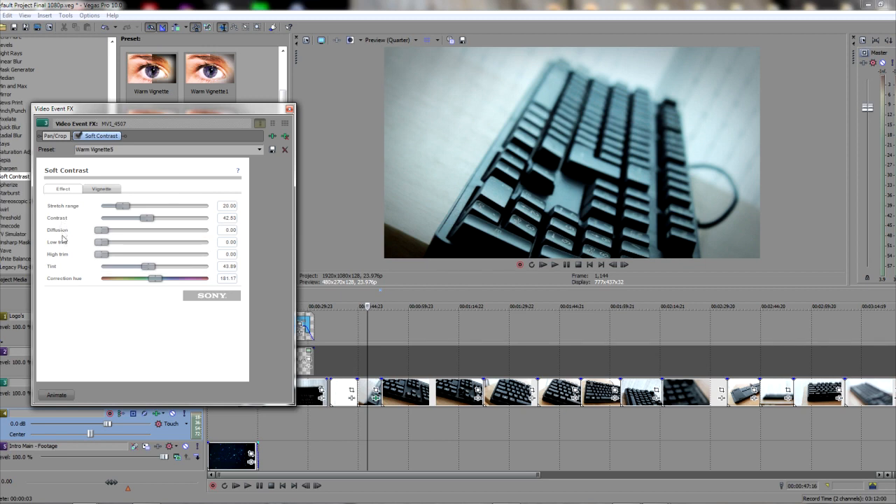
pyautogui.moveTo(89, 297)
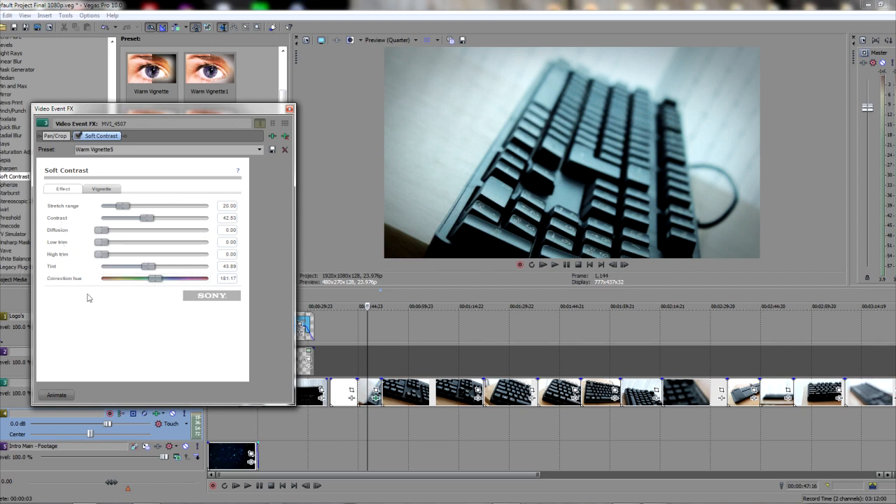
# Slide the Soft Contrast correction hue toward purple, then green, and settle on a final hue.
pyautogui.moveTo(155, 278); pyautogui.dragTo(187, 279)
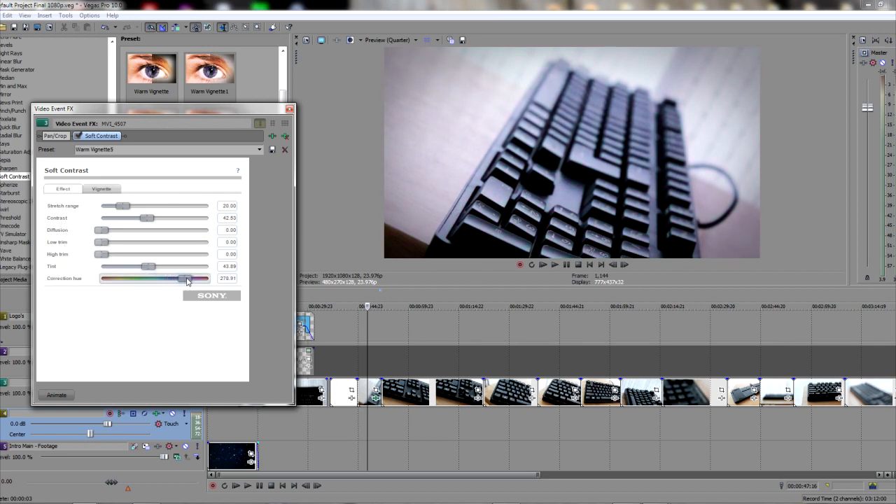
pyautogui.moveTo(188, 278); pyautogui.dragTo(122, 279)
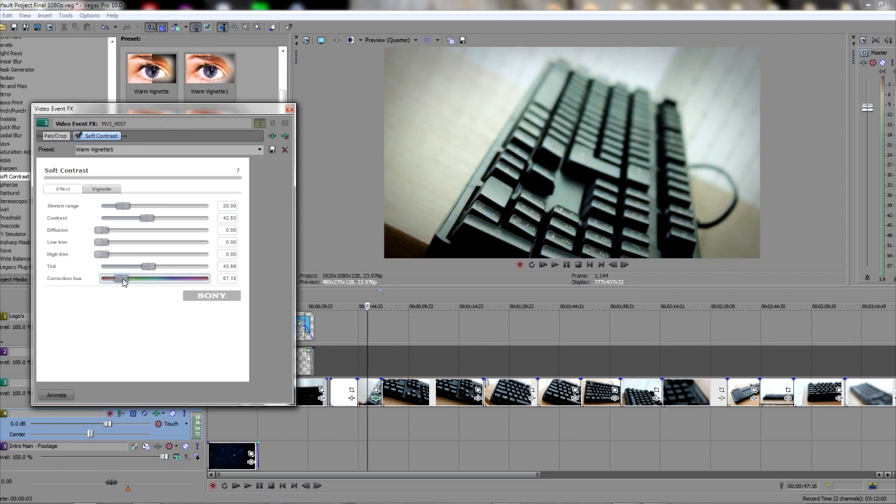
pyautogui.moveTo(125, 279); pyautogui.dragTo(103, 279)
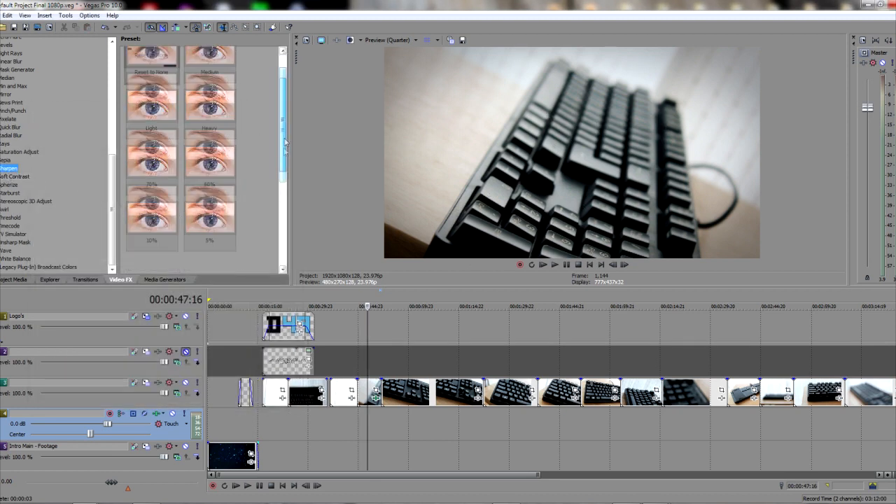
# Add the Sharpen 5% preset to the keyboard clip and list the HSL Adjust presets.
pyautogui.scroll(3)
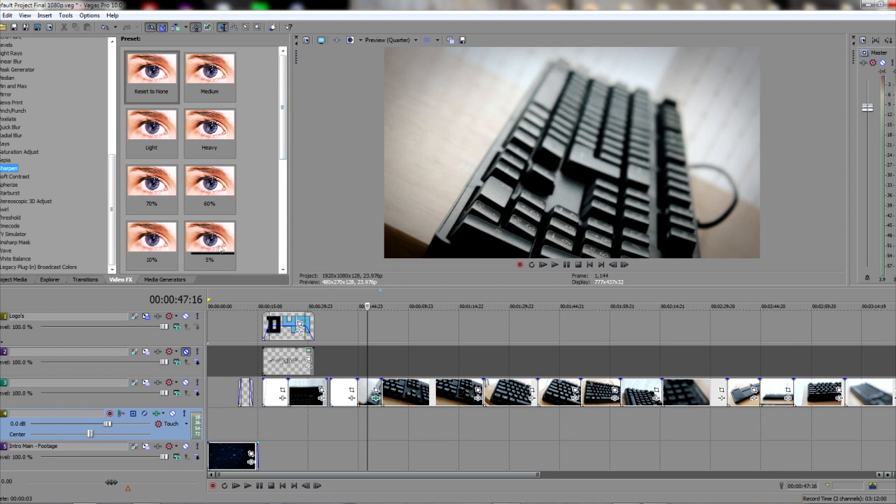
pyautogui.moveTo(363, 231)
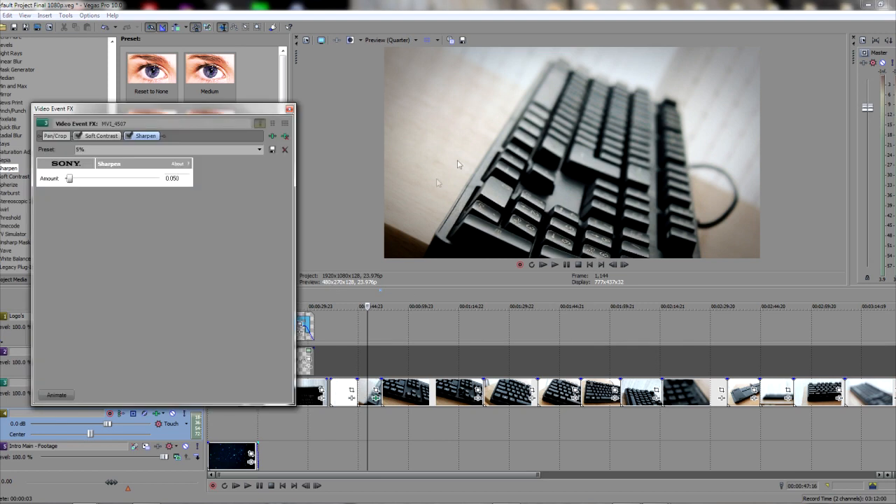
pyautogui.moveTo(216, 182)
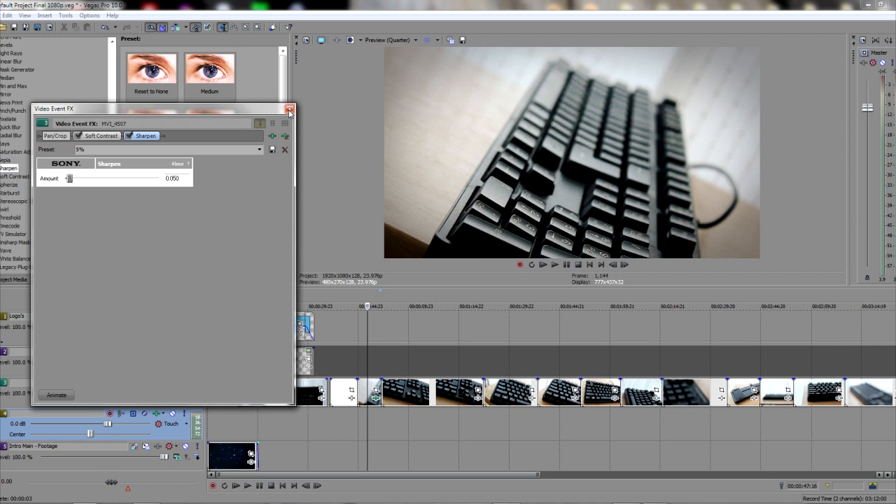
pyautogui.click(289, 110)
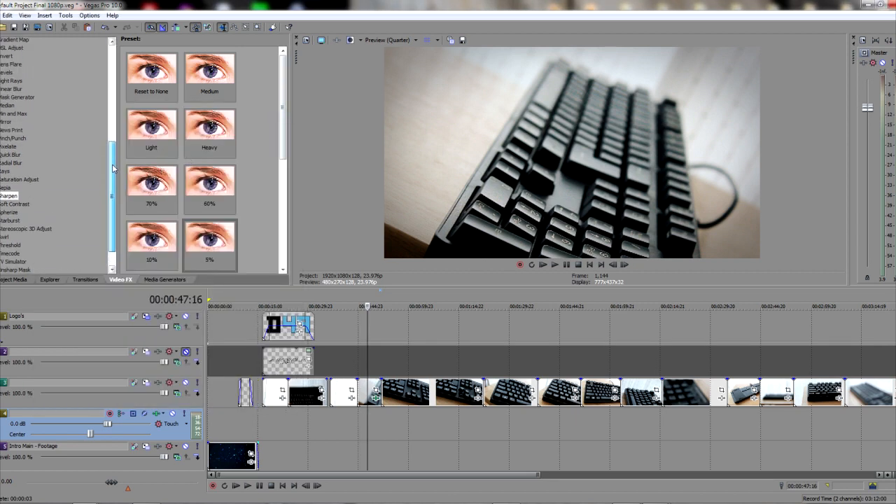
pyautogui.click(12, 81)
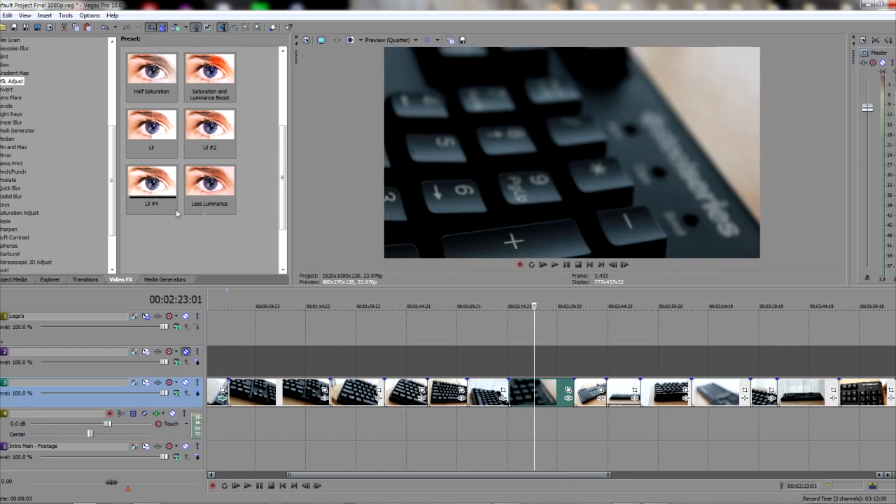
# Apply HSL Adjust Lil #4 (saturation 1.05, luminance 1.10) to the 2:23 keypad clip.
pyautogui.doubleClick(152, 186)
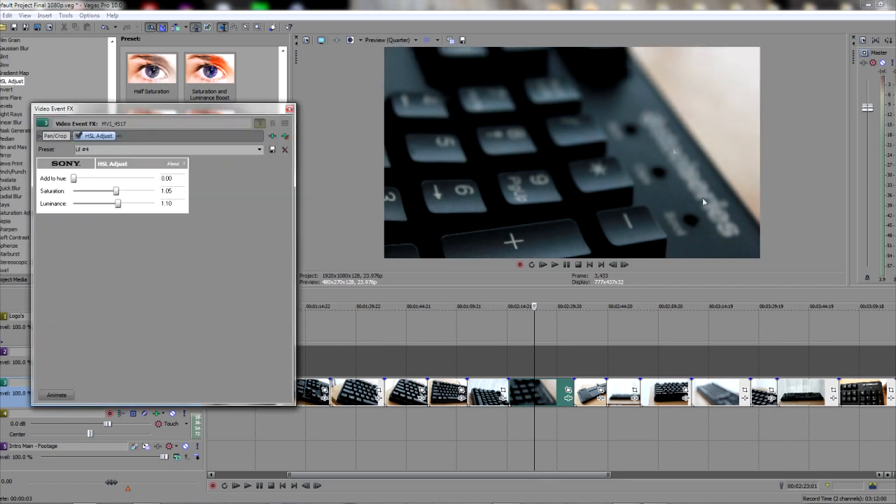
pyautogui.moveTo(687, 138)
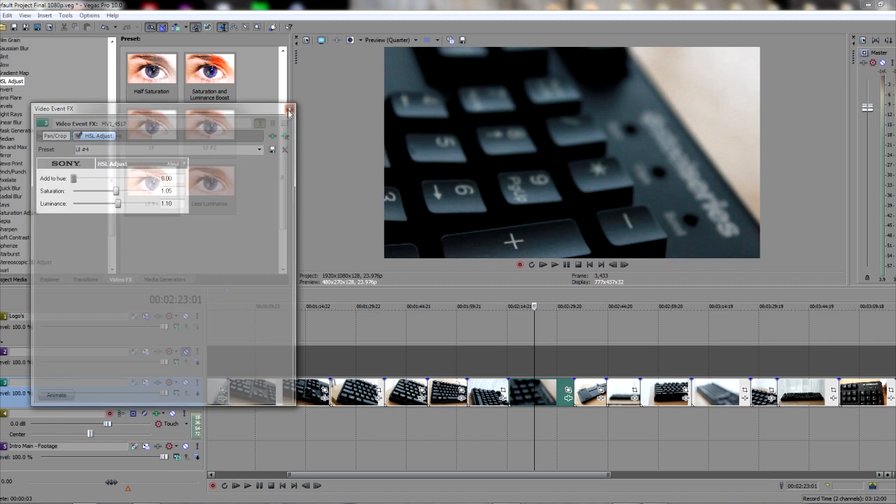
pyautogui.click(288, 112)
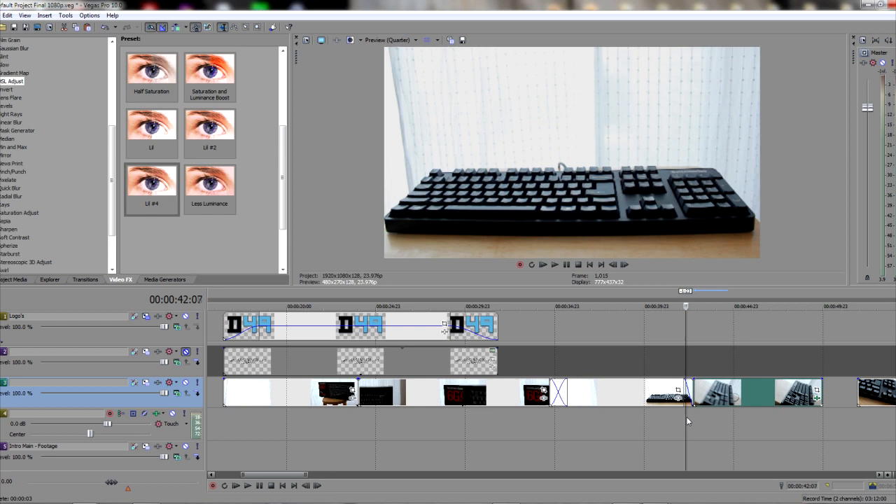
# Move playback to about 42 seconds and select the first voiceover Record Take.
pyautogui.click(729, 306)
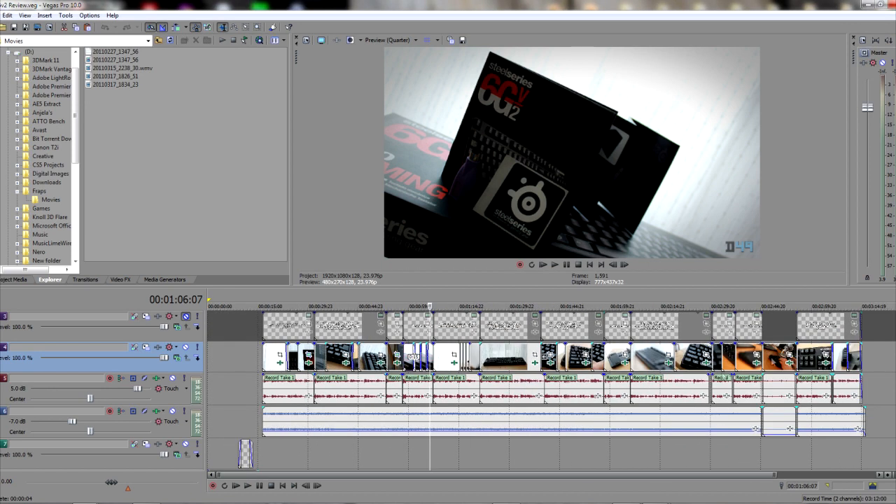
pyautogui.click(266, 306)
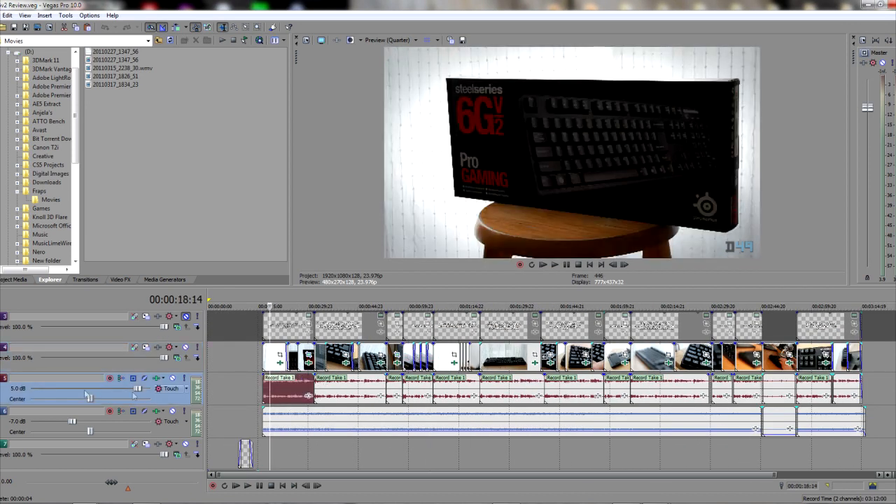